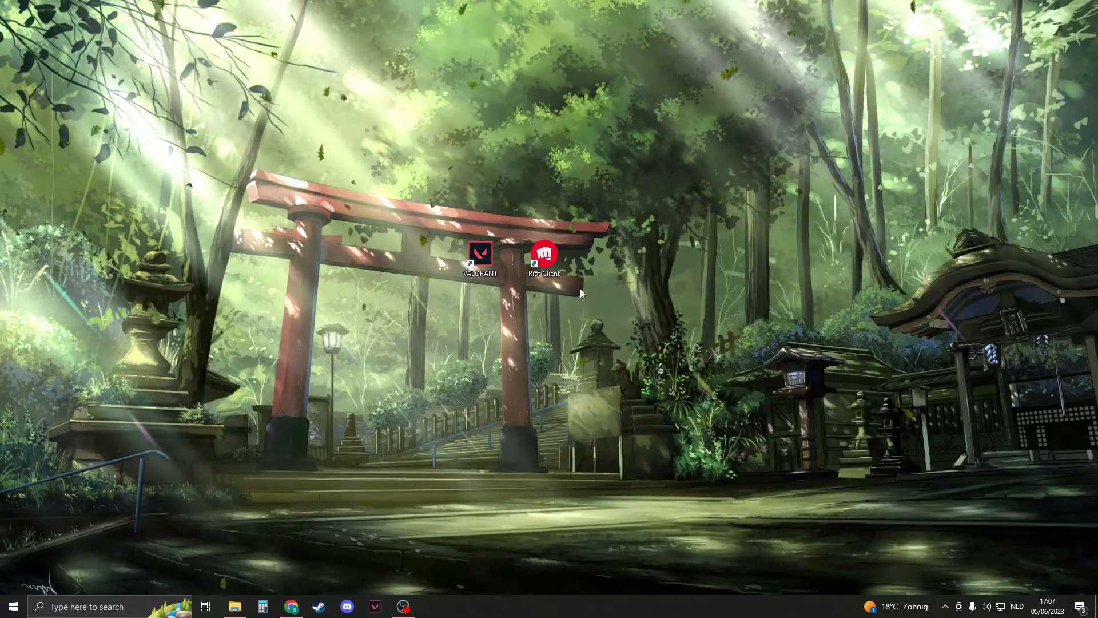
mouse_move(833, 453)
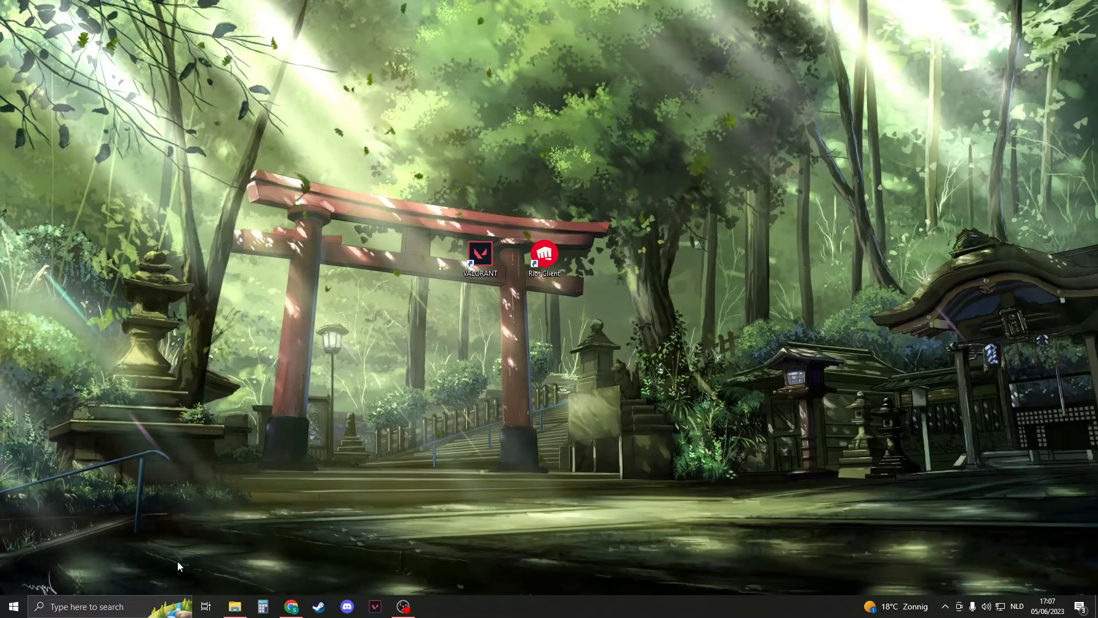
Step: Open Windows Defender Firewall's allowed apps list via a 'defe' search and unlock editing
type("defe")
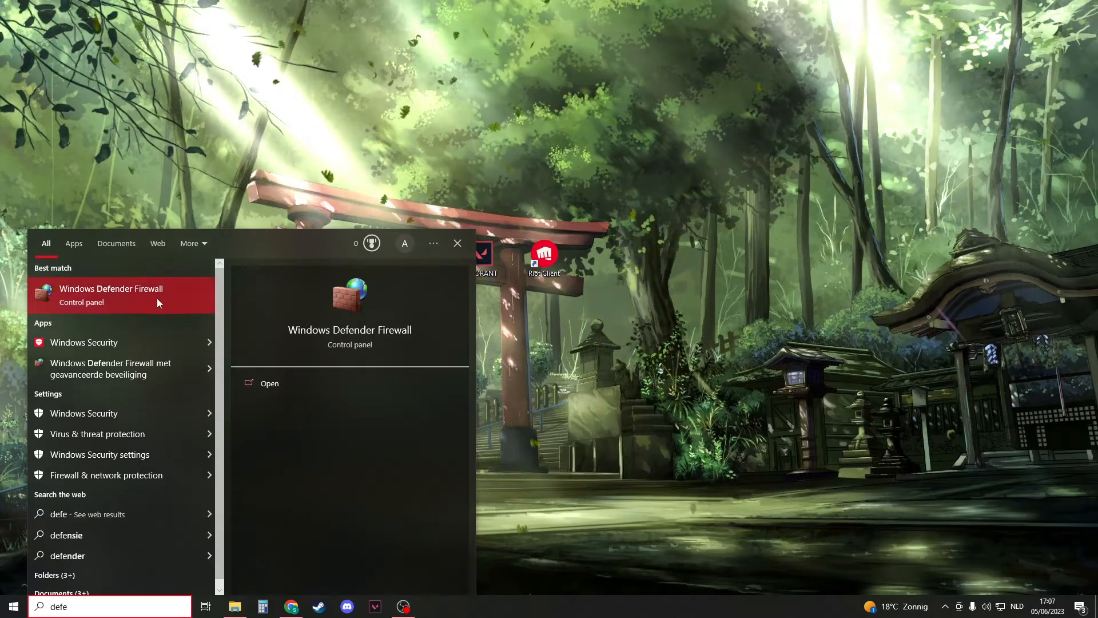
left_click(110, 294)
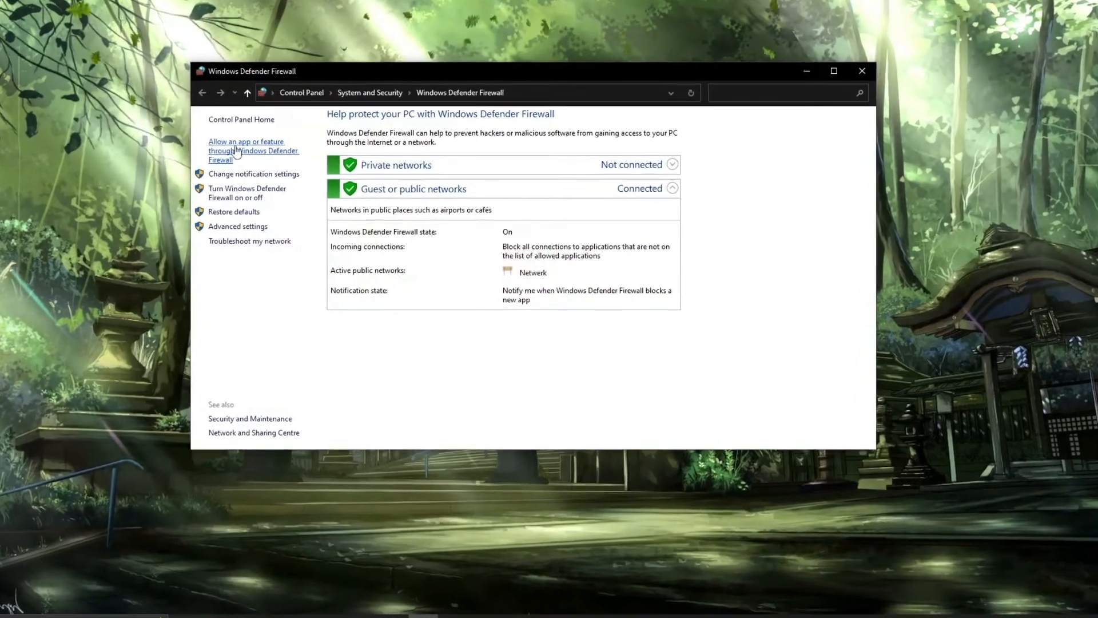
left_click(247, 150)
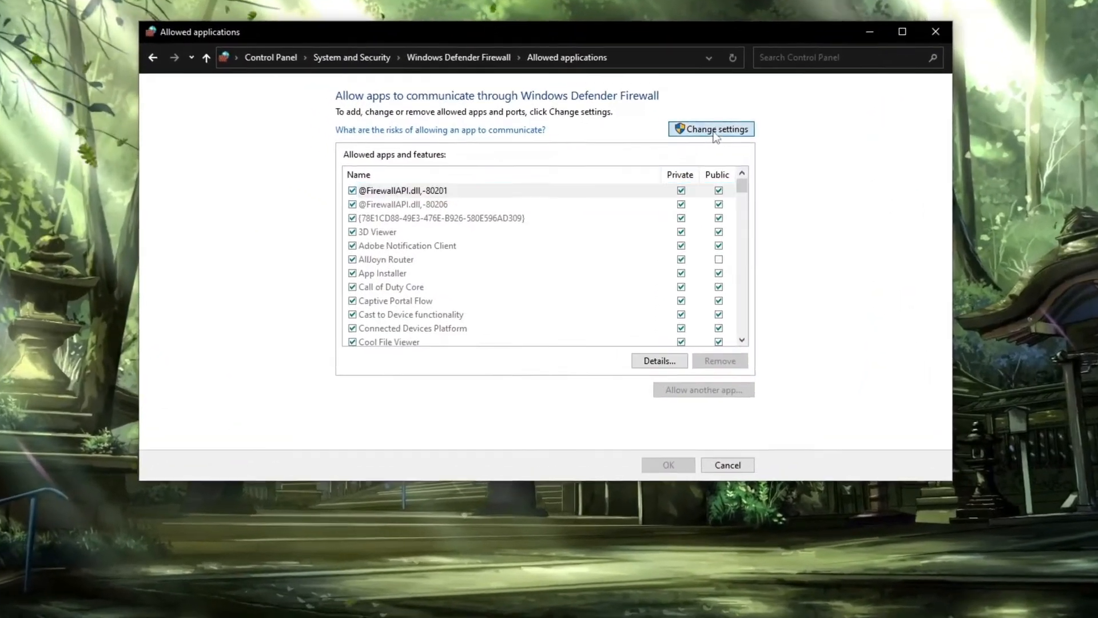
left_click(711, 129)
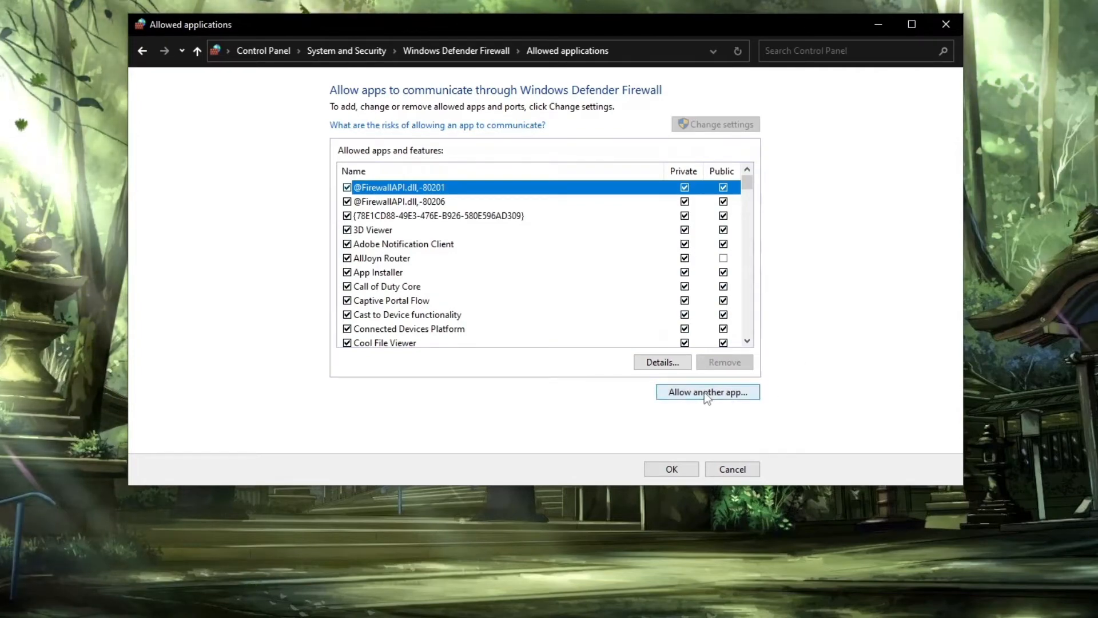
Step: Add RiotClientServices.exe from the Riot Games folder as Riot Client in the allowed apps
left_click(707, 391)
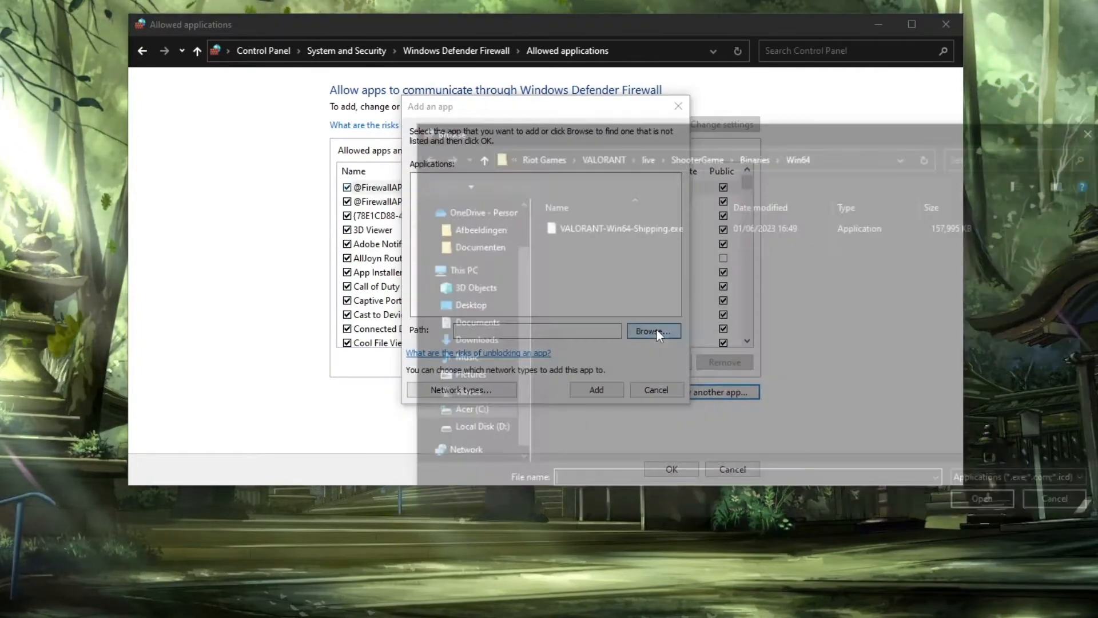
left_click(652, 330)
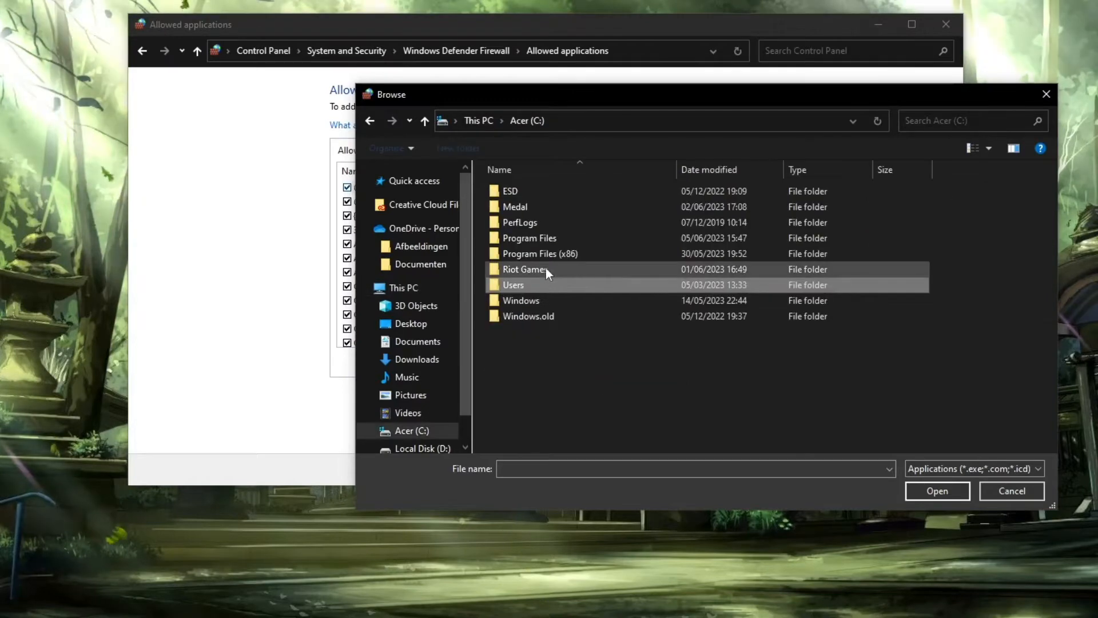
double_click(524, 269)
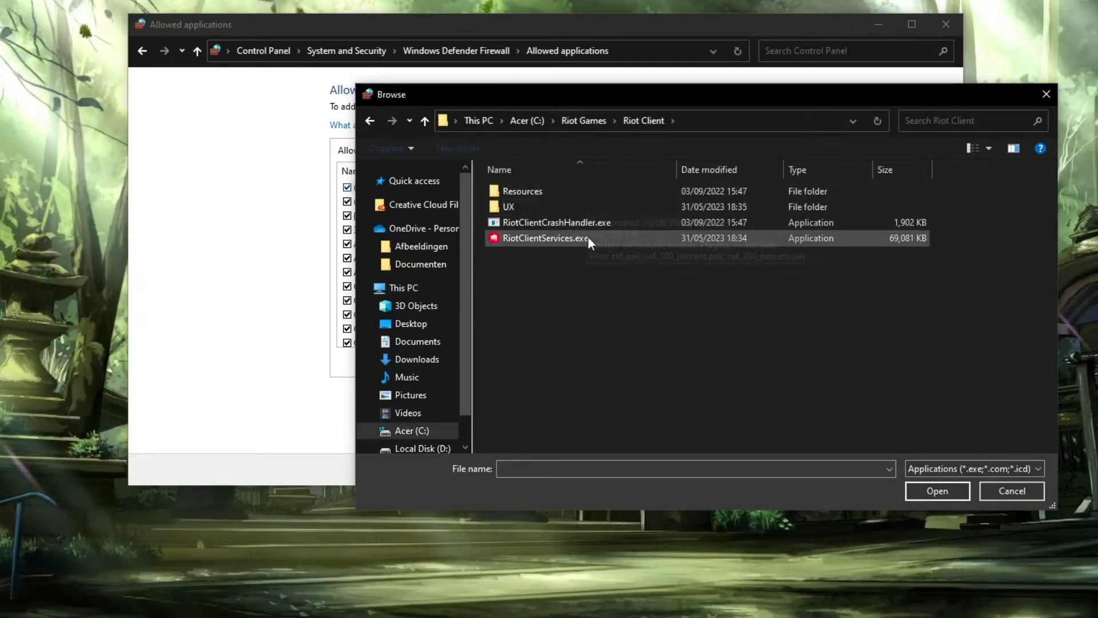
left_click(545, 238)
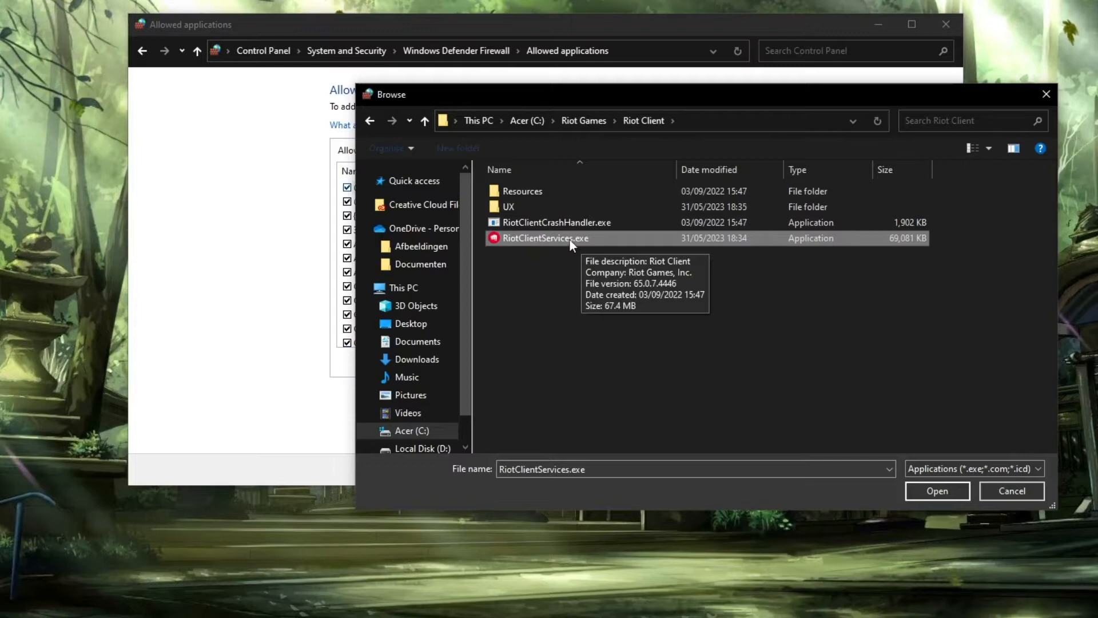
left_click(937, 490)
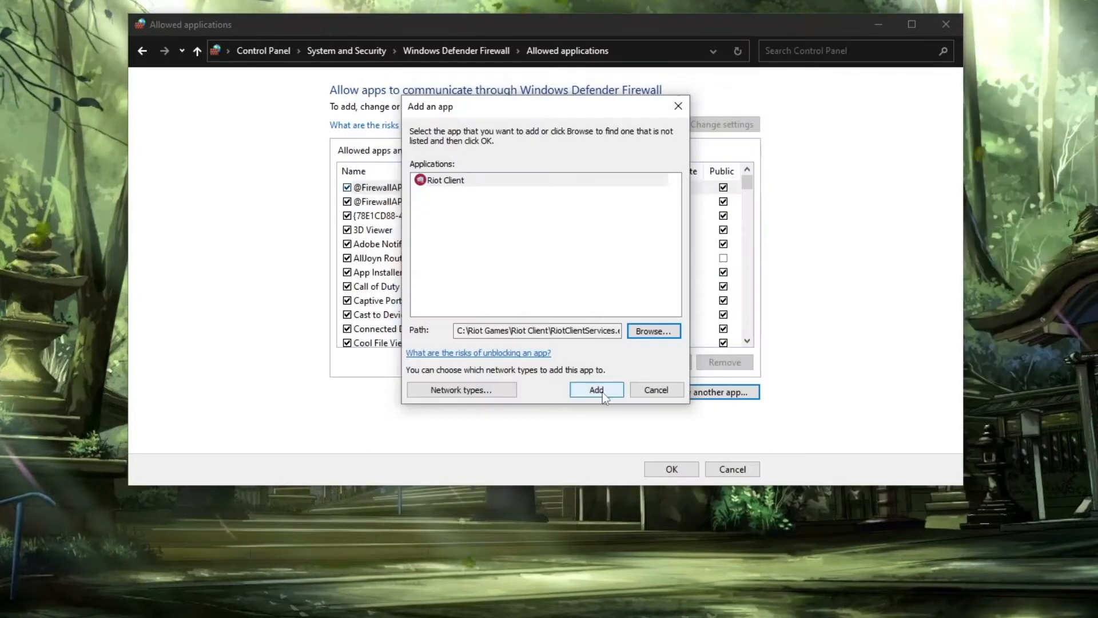
left_click(595, 389)
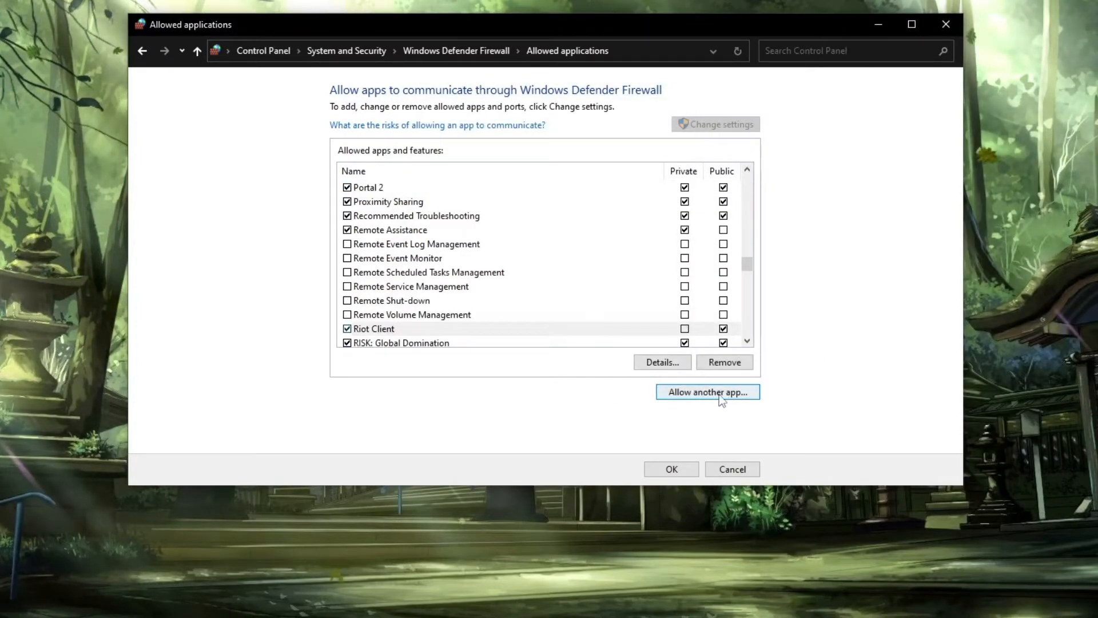
Step: Add VALORANT.exe from VALORANT\live, which appears as BootstrapPackagedGame in the list
left_click(706, 391)
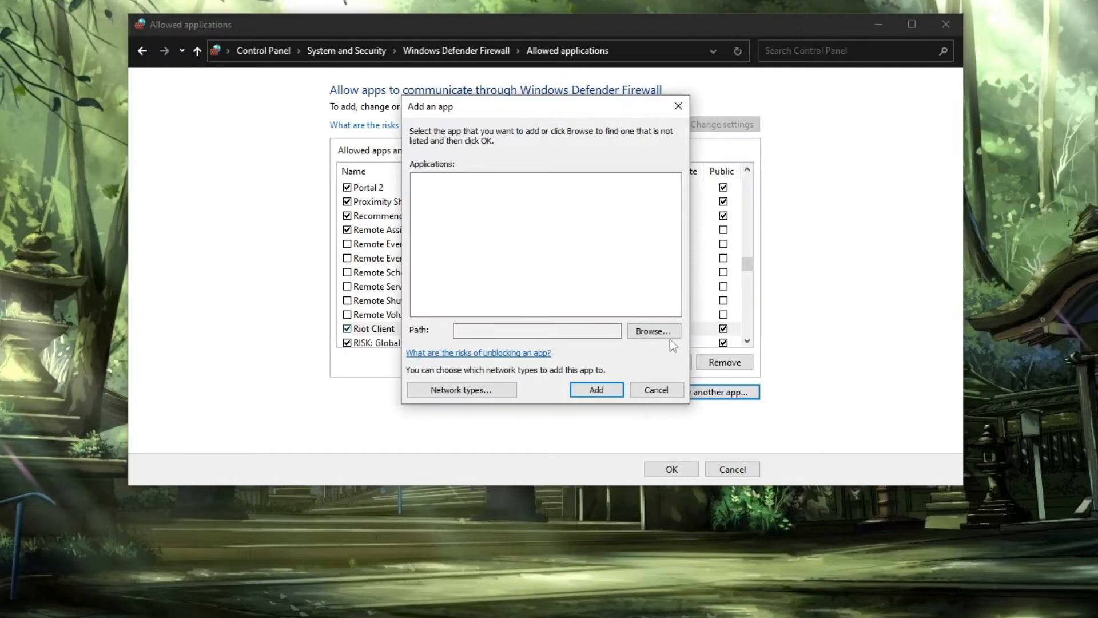
left_click(651, 330)
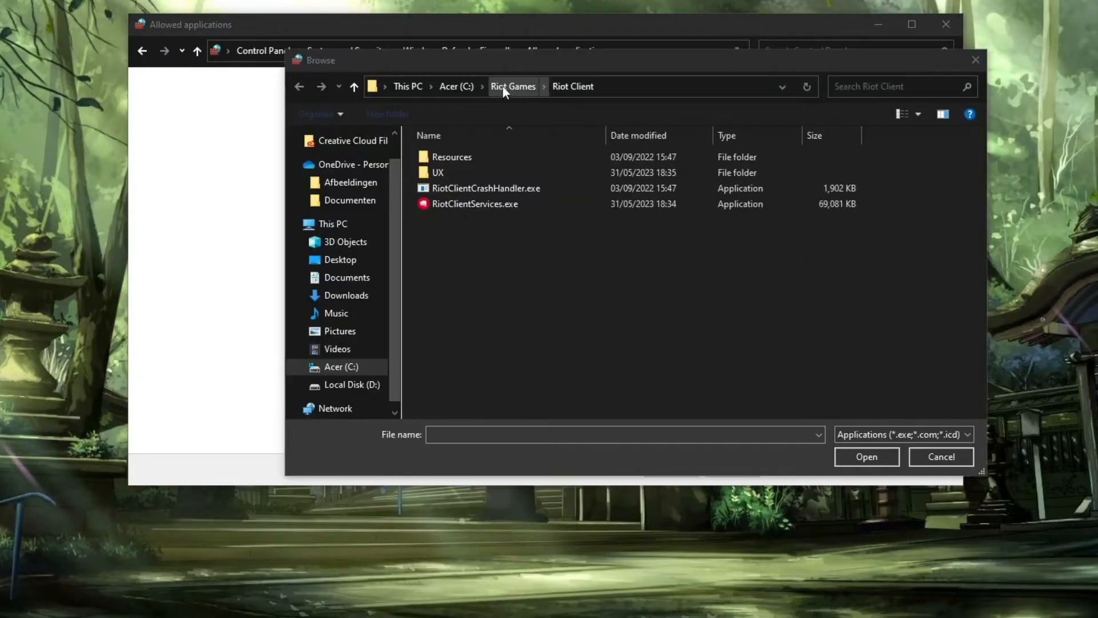
left_click(512, 87)
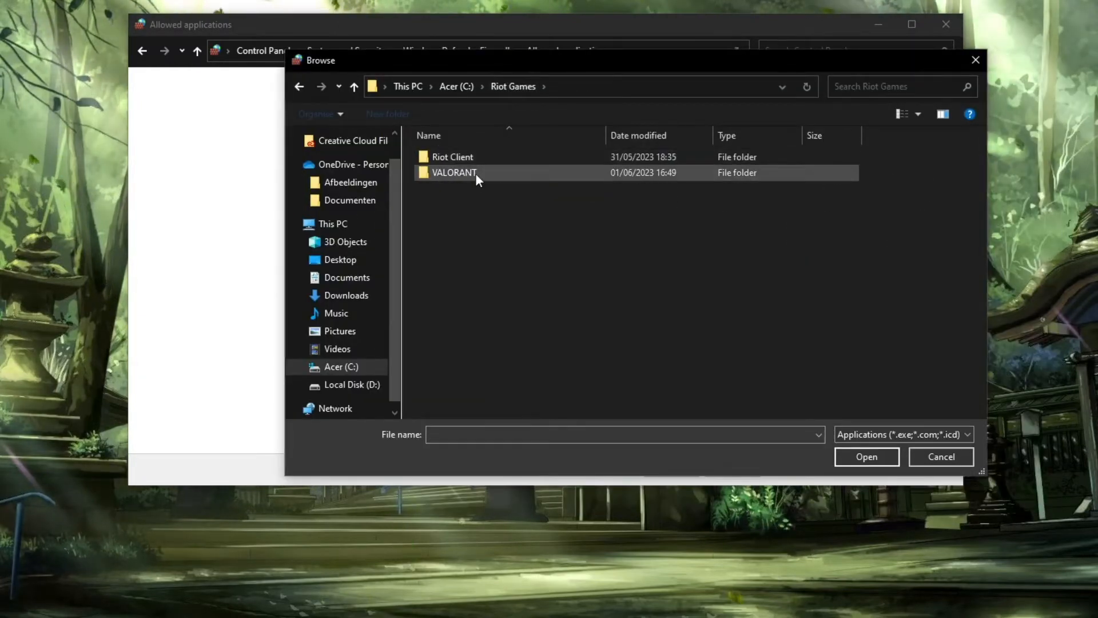
double_click(453, 172)
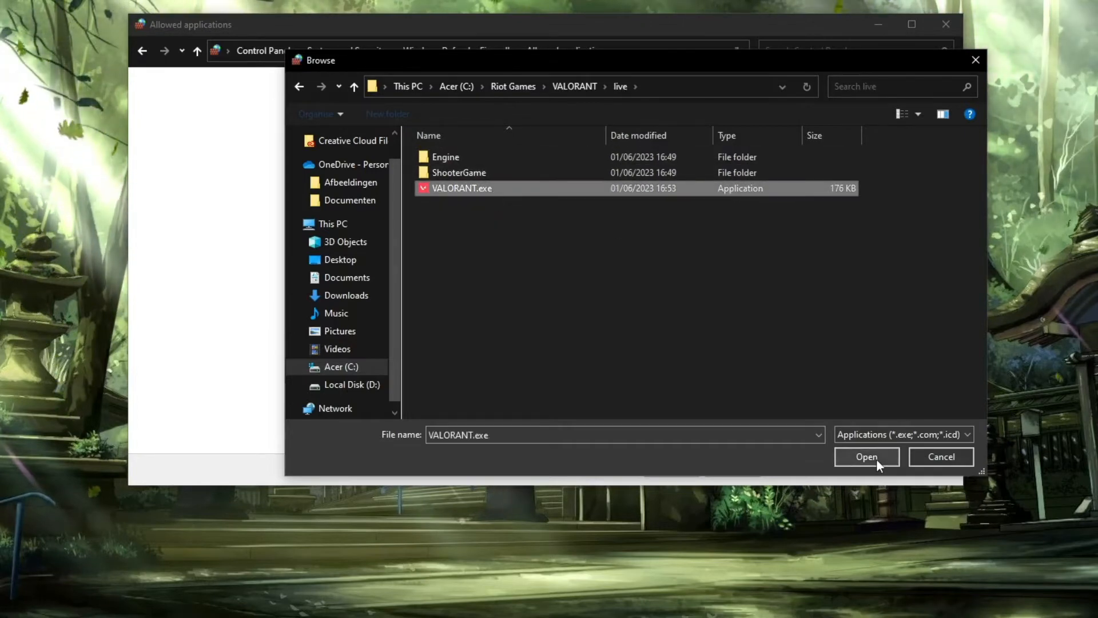
left_click(866, 457)
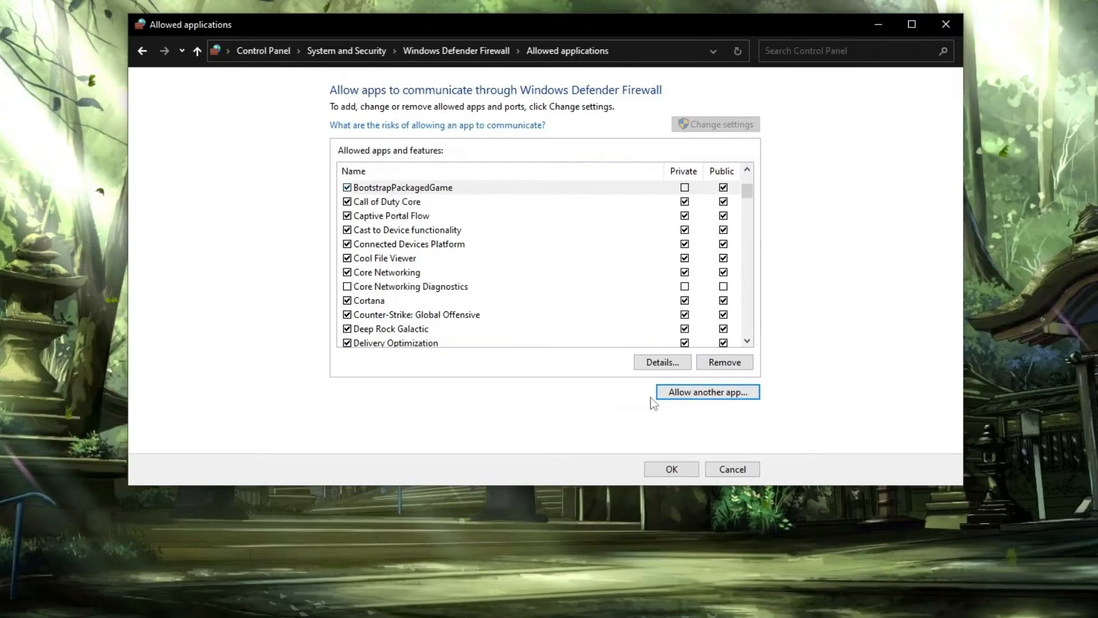
mouse_move(700, 399)
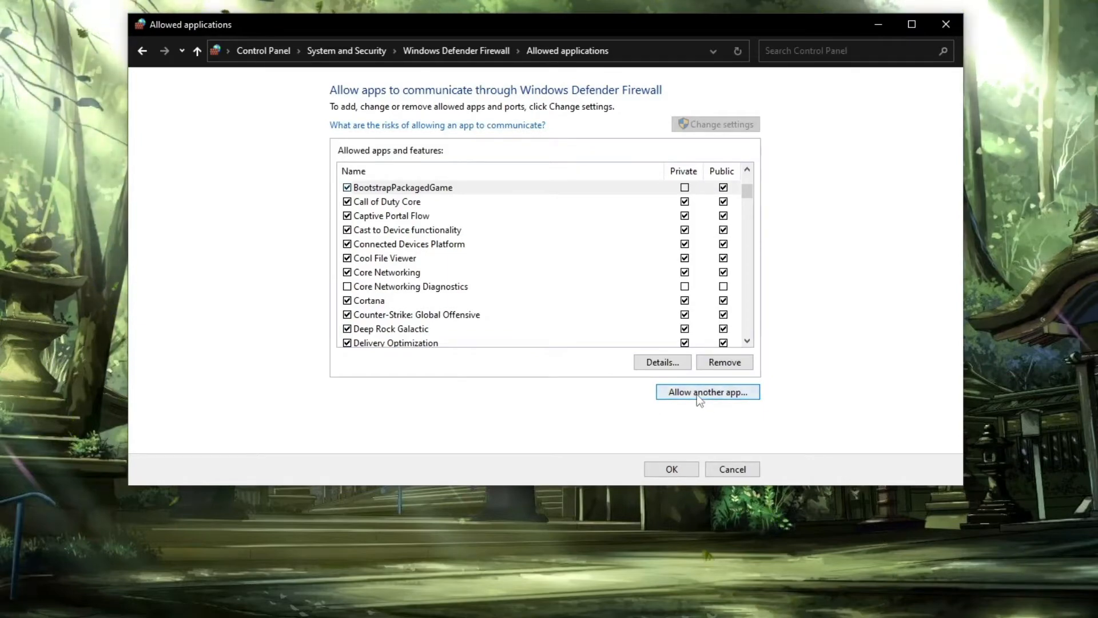
Step: Add VALORANT-Win64-Shipping.exe from ShooterGame\Binaries\Win64, listed as VALORANT
left_click(707, 391)
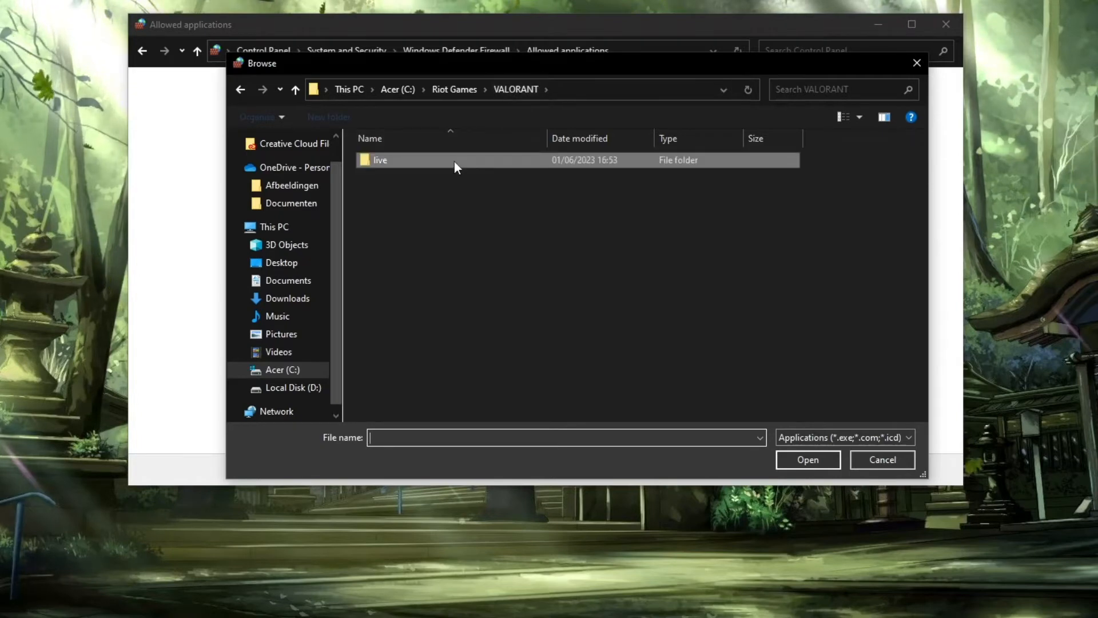
double_click(380, 159)
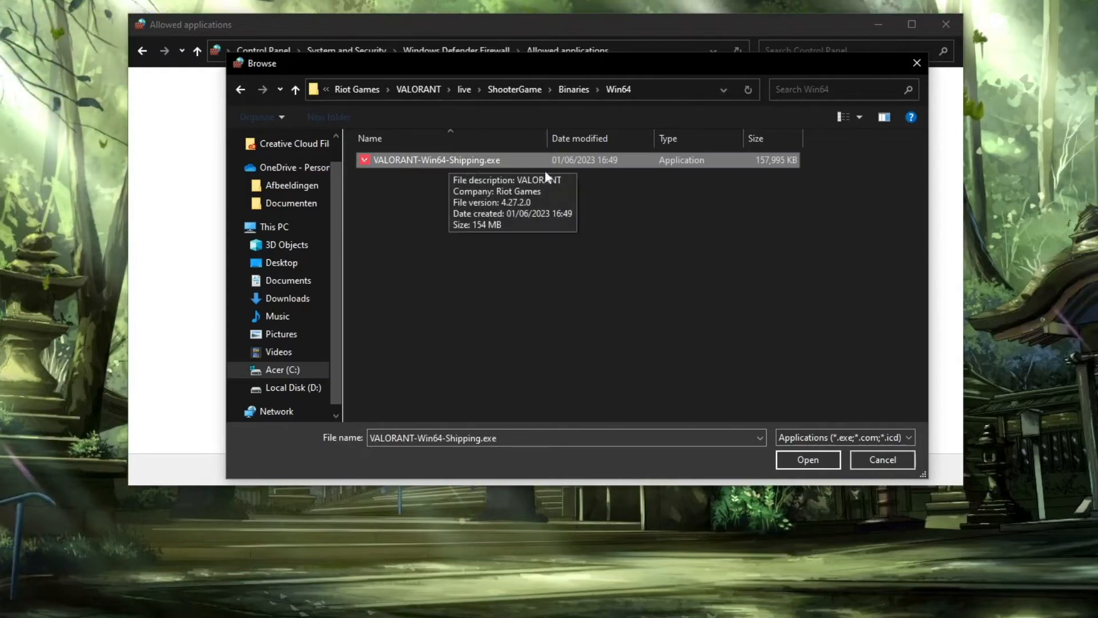
left_click(806, 459)
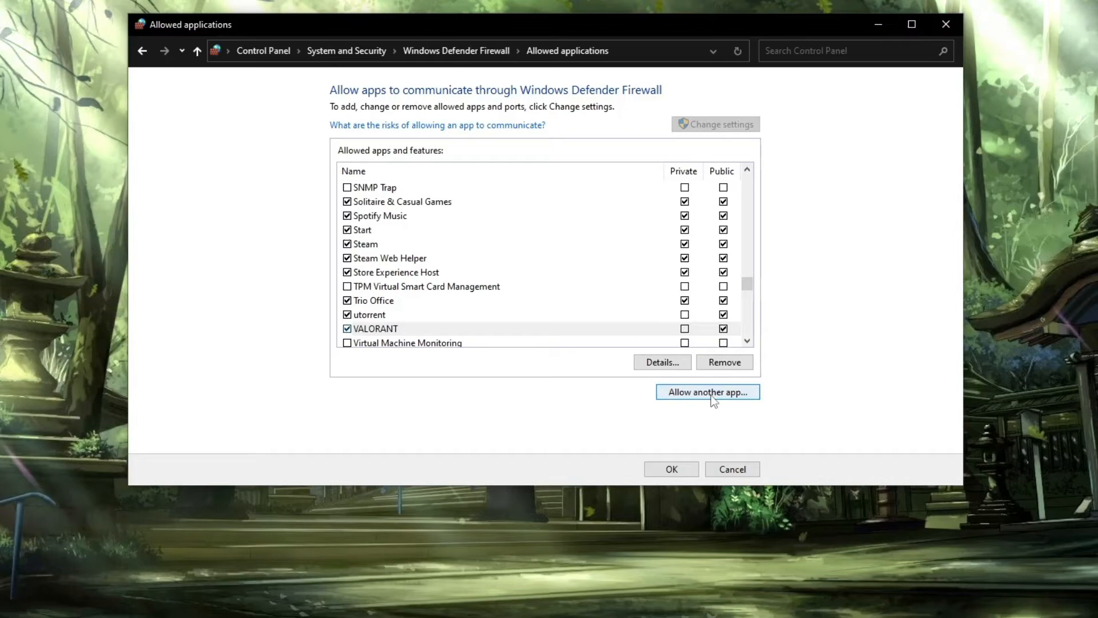
Step: Add vgc.exe from C:\Program Files\Riot Vanguard as Vanguard user-mode service
left_click(707, 391)
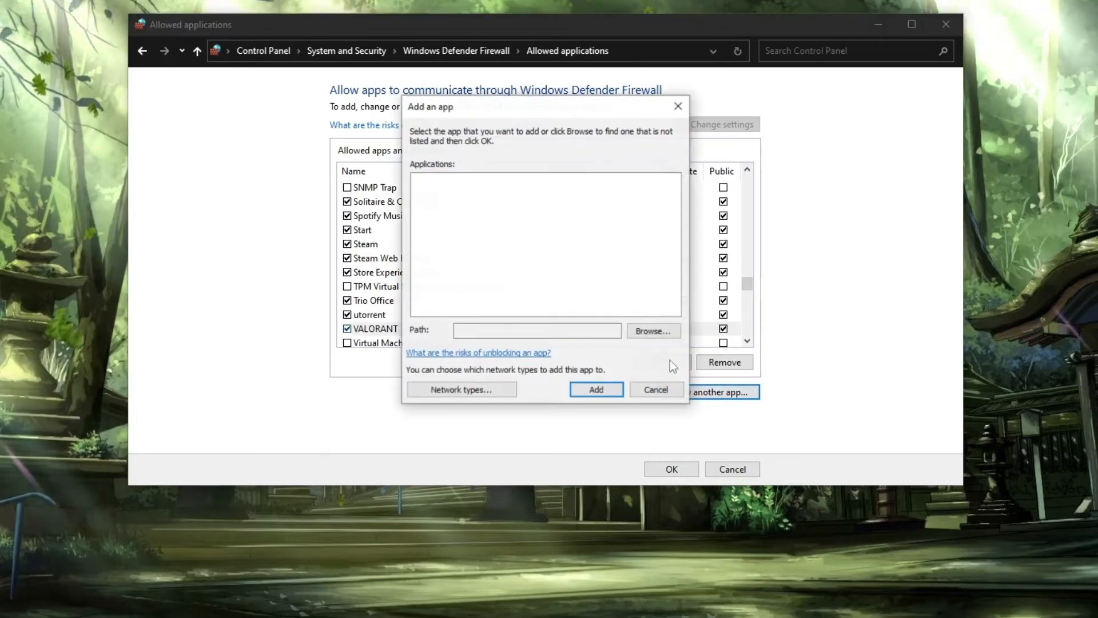
left_click(652, 331)
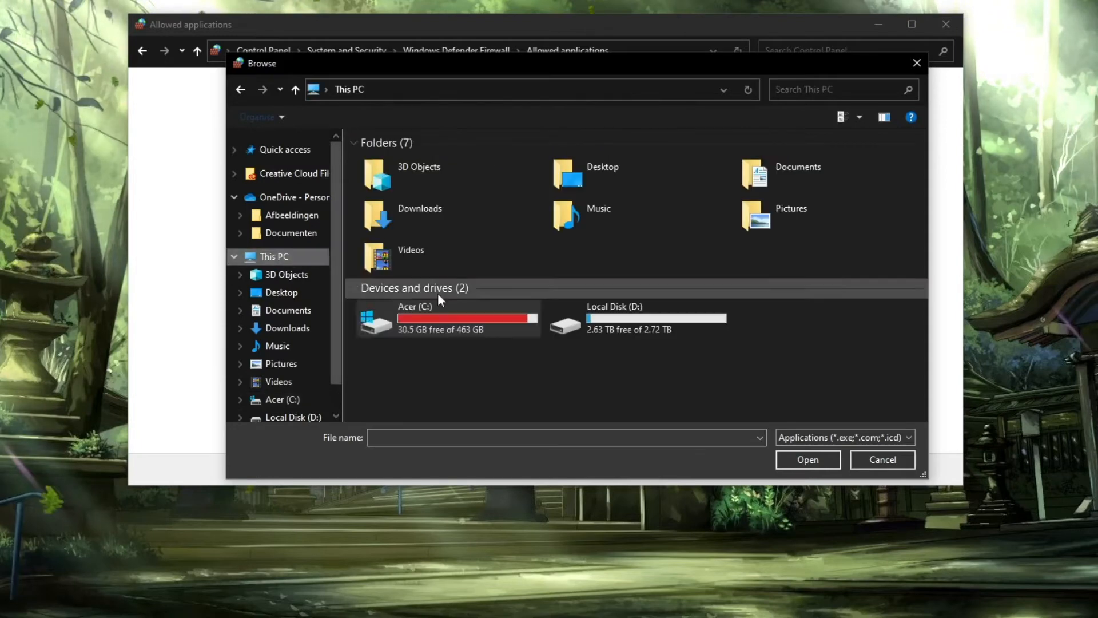
double_click(414, 319)
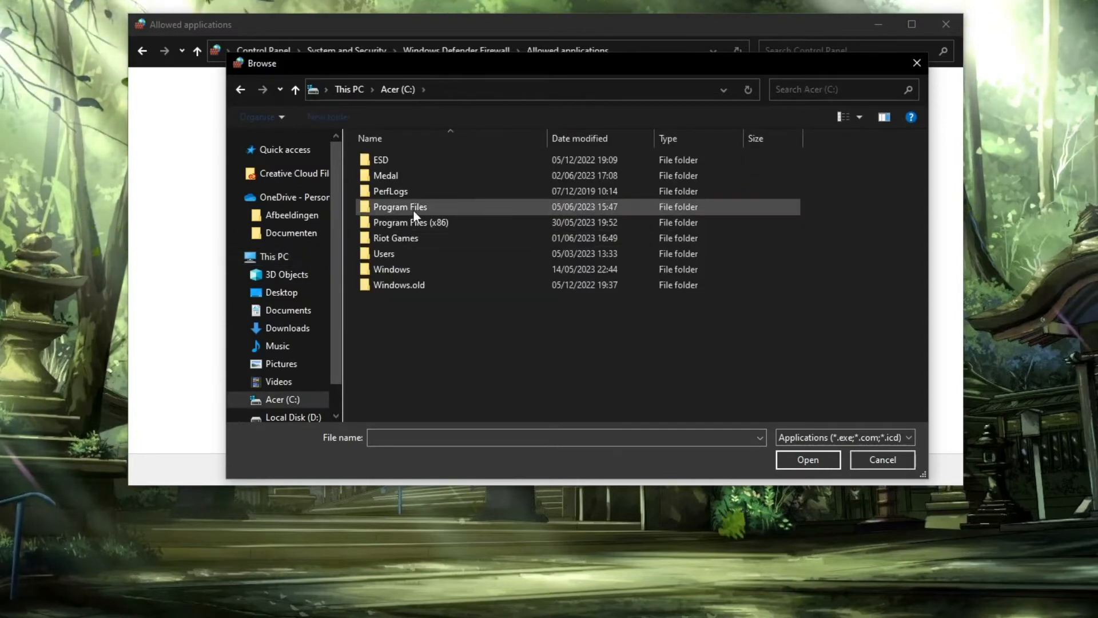
double_click(400, 205)
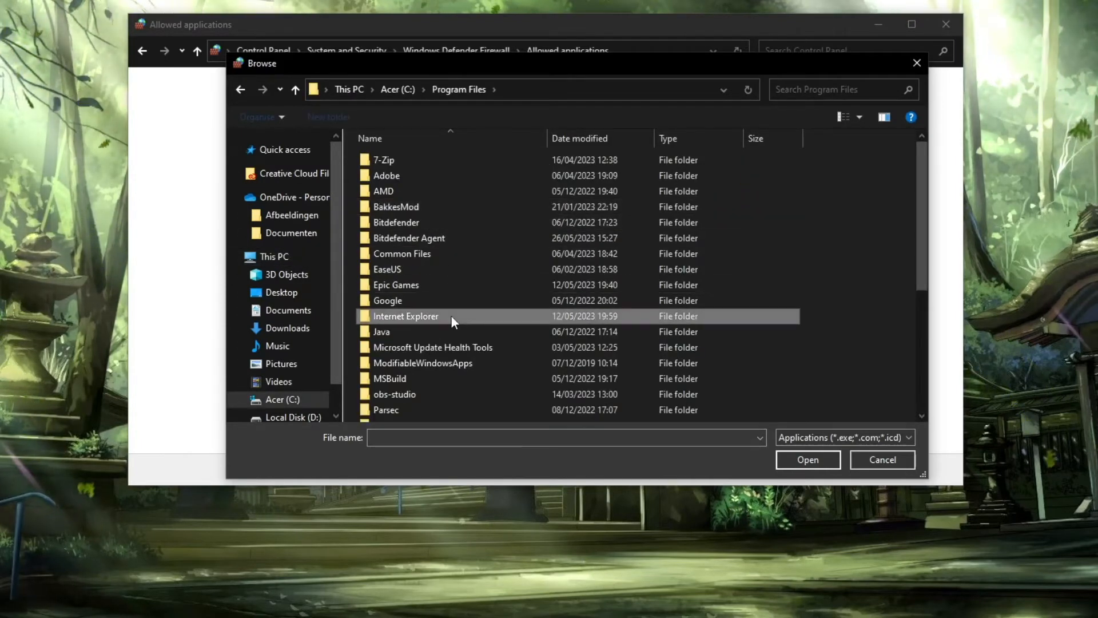
scroll("down", 3)
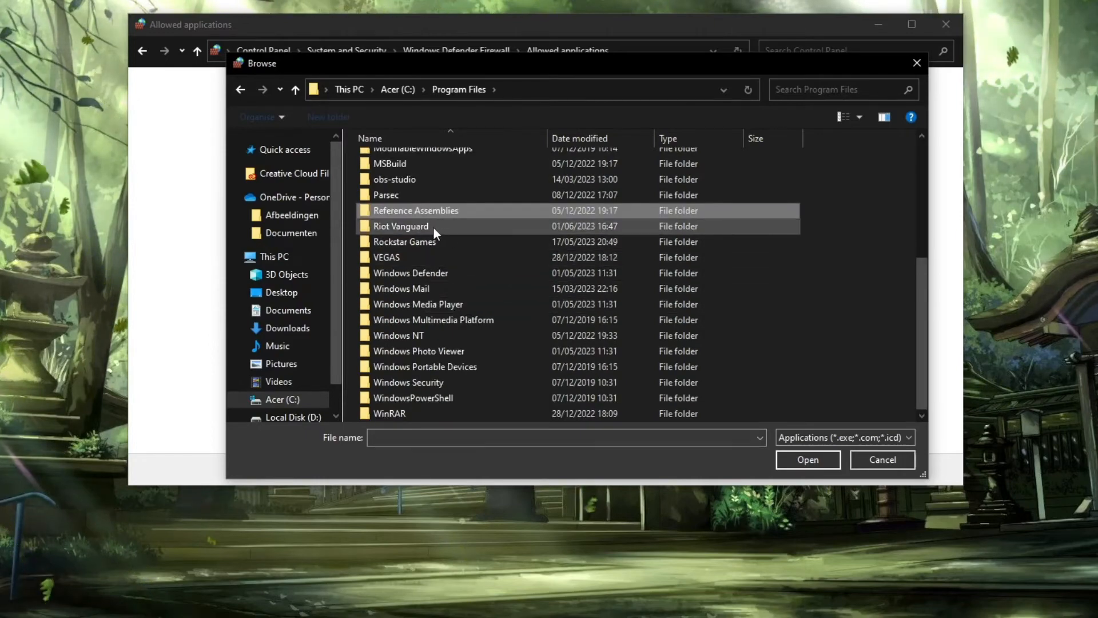
double_click(401, 226)
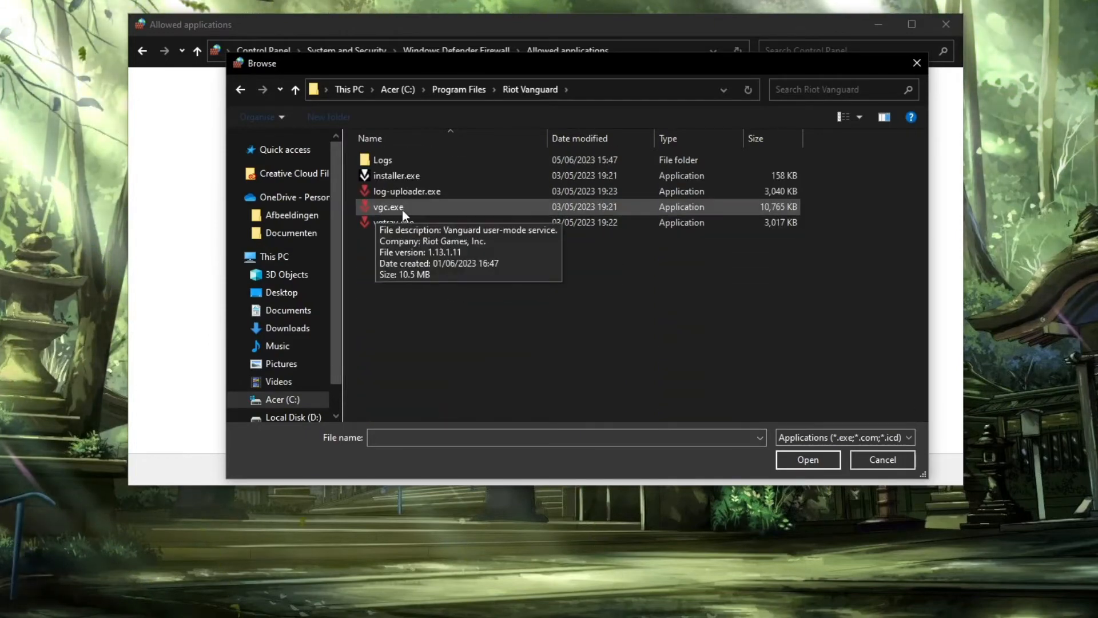
left_click(806, 459)
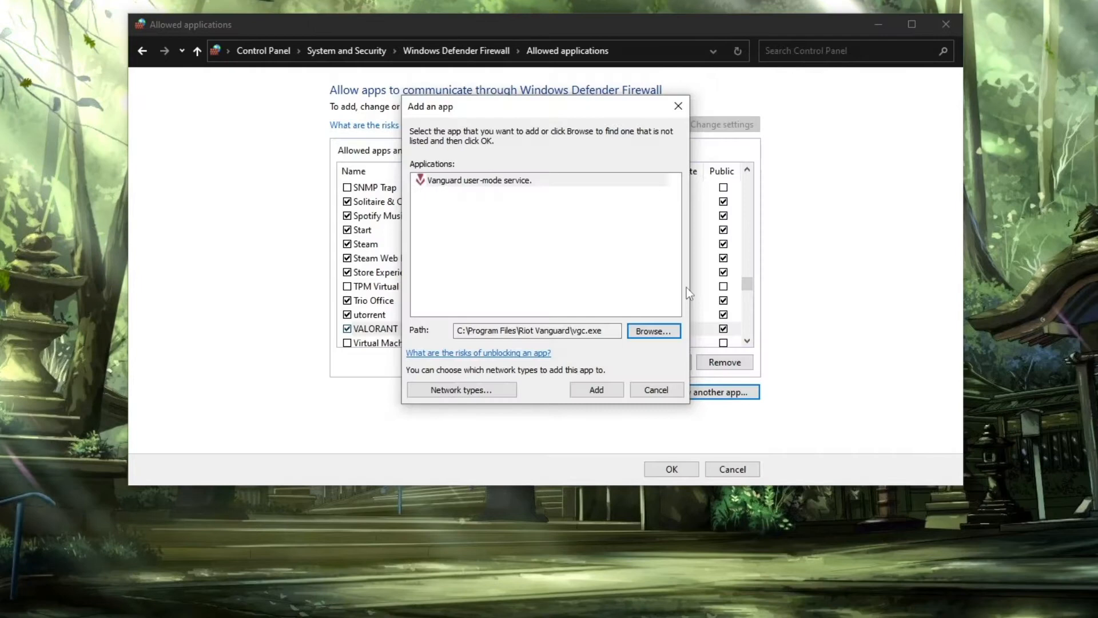
left_click(595, 389)
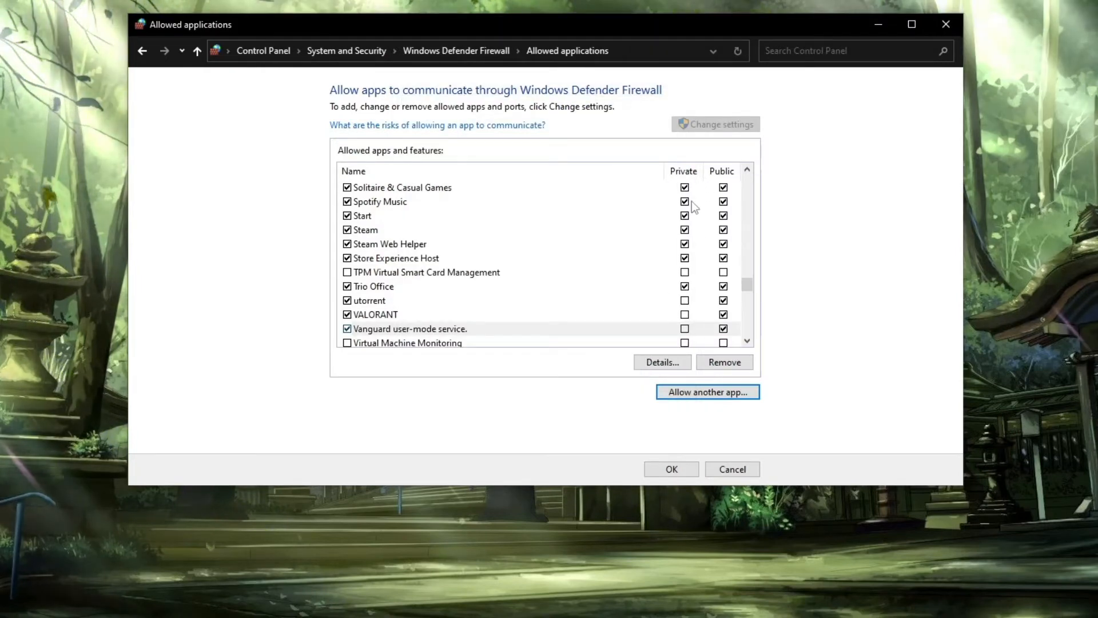
Step: Tick Private for VALORANT and BootstrapPackagedGame, then confirm the firewall changes with OK
scroll("down", 3)
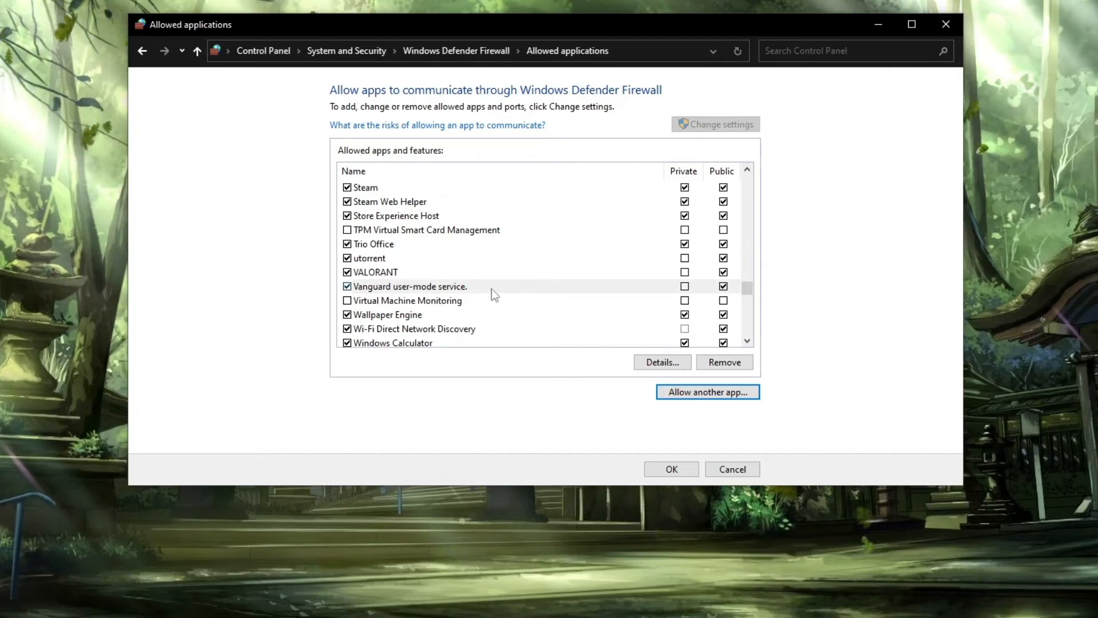
left_click(375, 272)
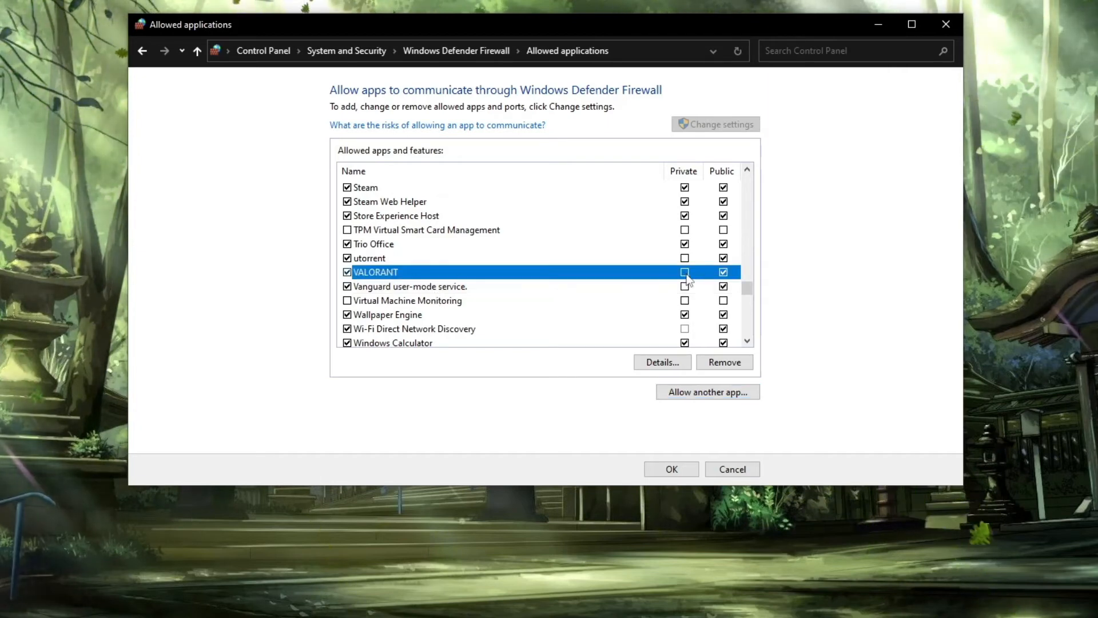
left_click(684, 272)
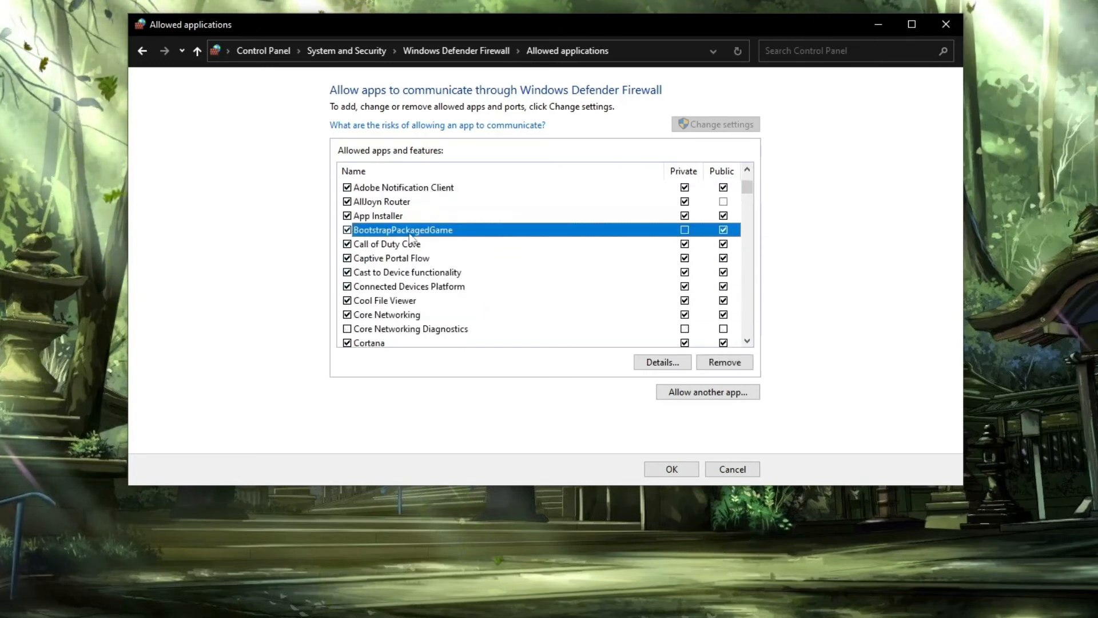
left_click(684, 230)
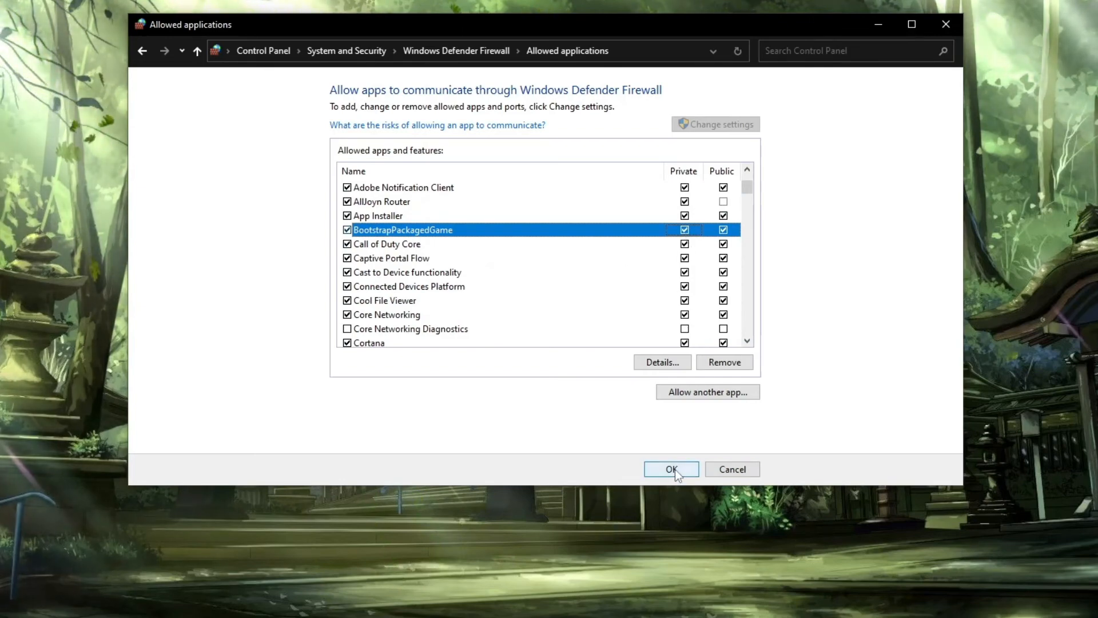
left_click(670, 469)
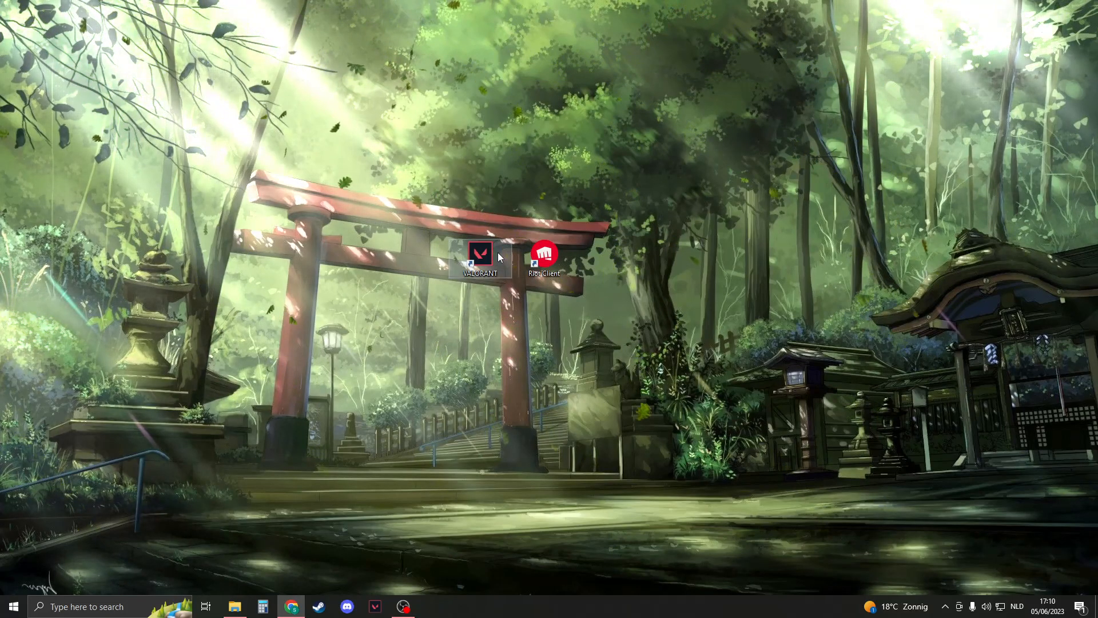